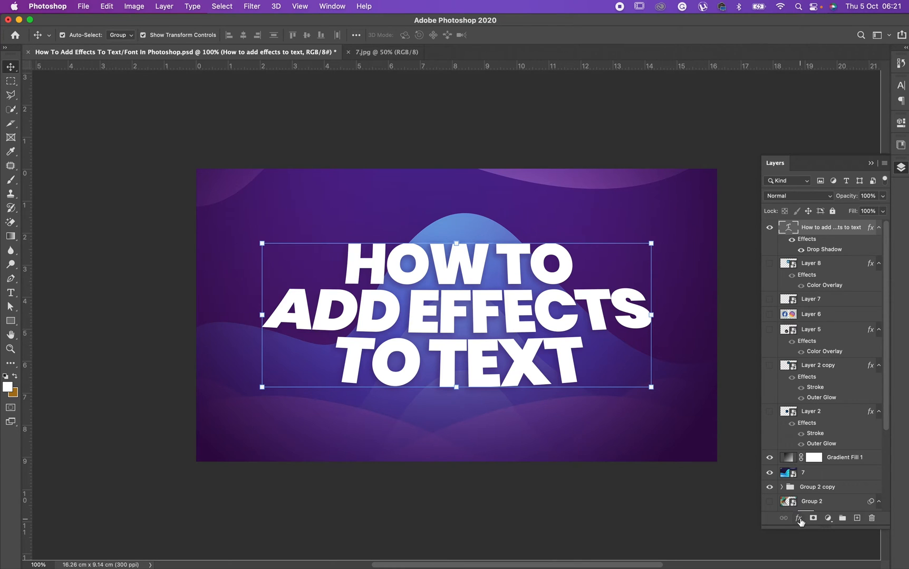
mouse_move(798, 517)
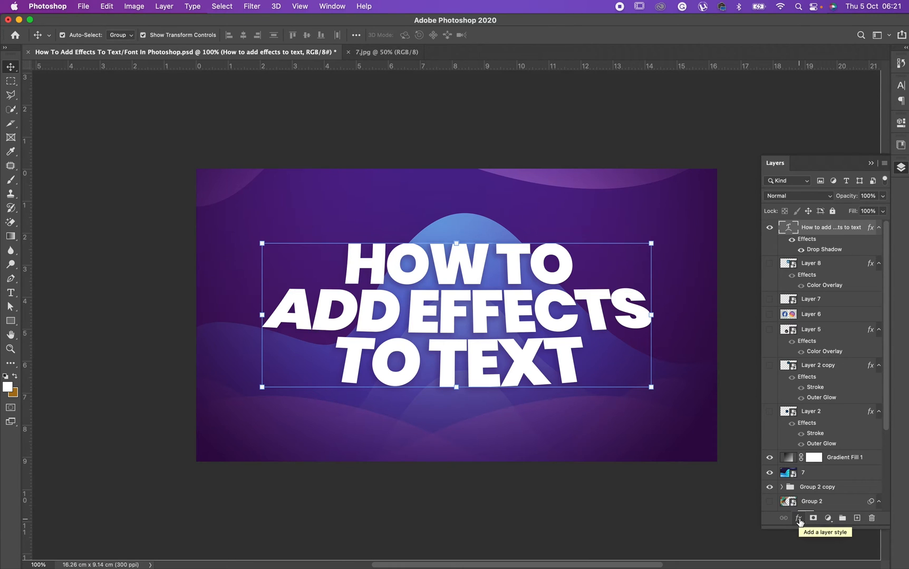
Open the fx layer-style menu for the headline text layer.
click(799, 518)
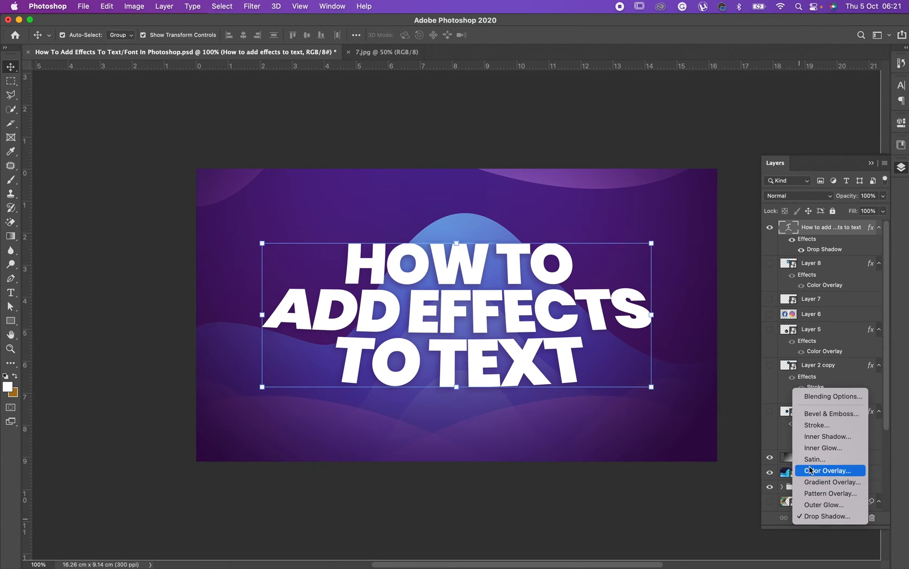
mouse_move(817, 425)
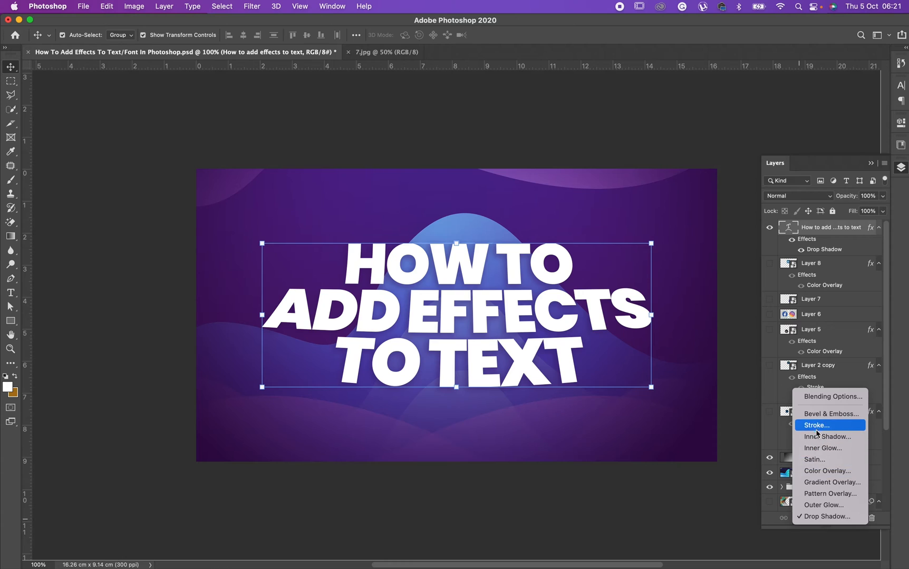
mouse_move(819, 416)
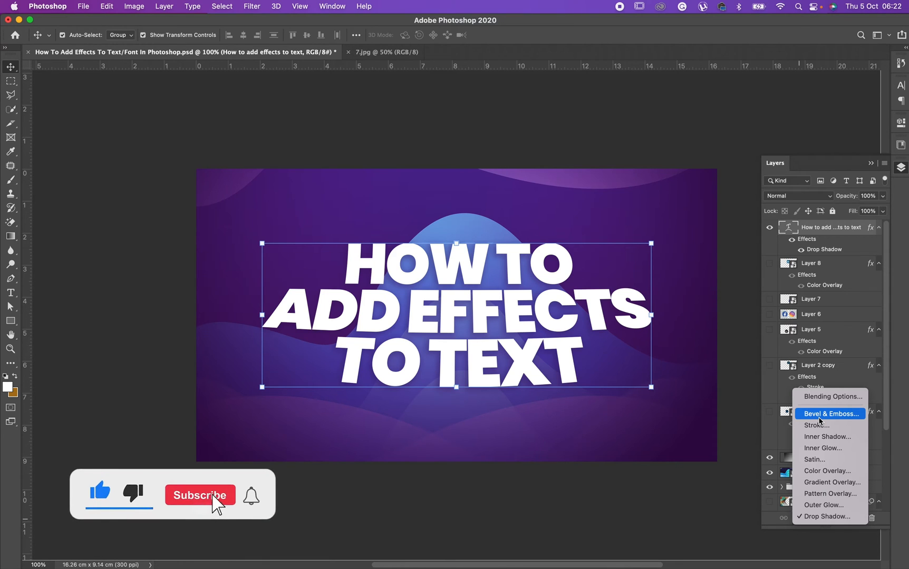
click(199, 495)
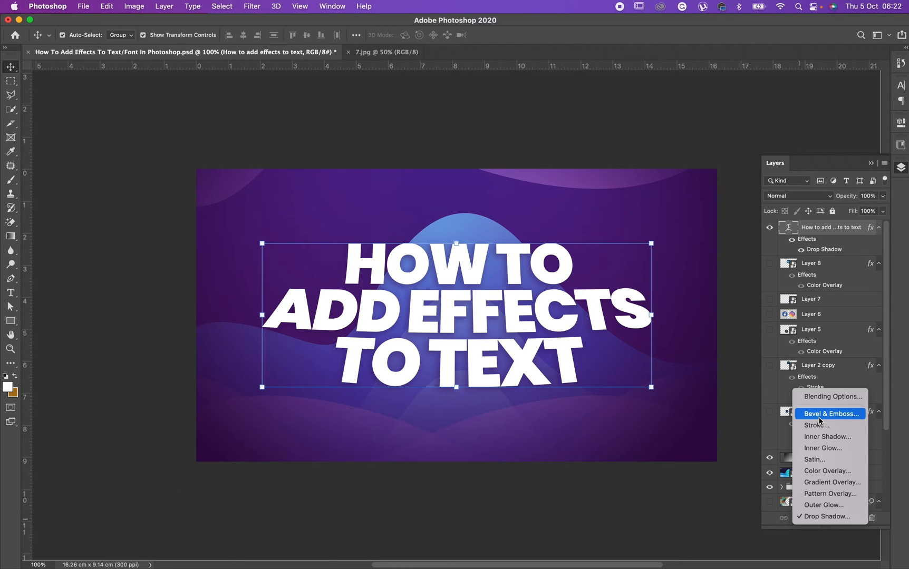
mouse_move(816, 425)
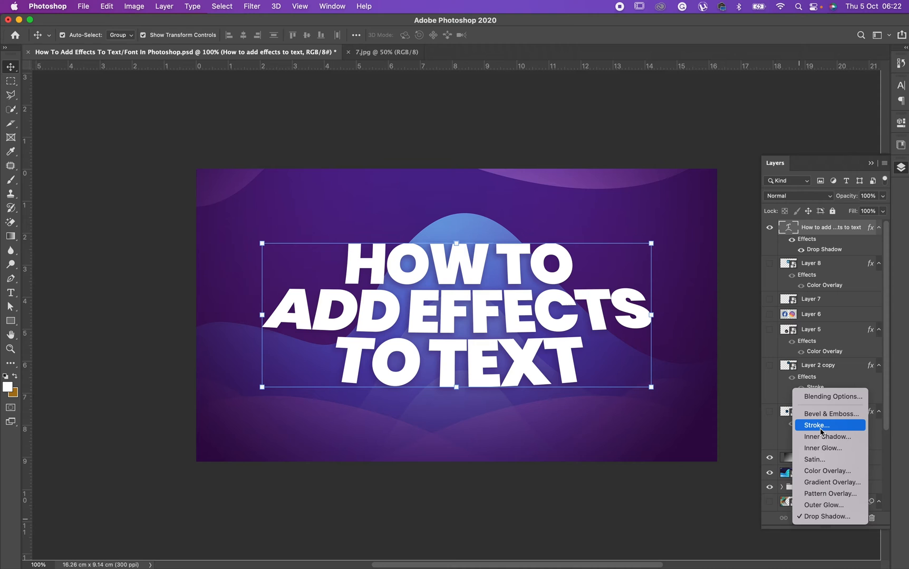
mouse_move(829, 432)
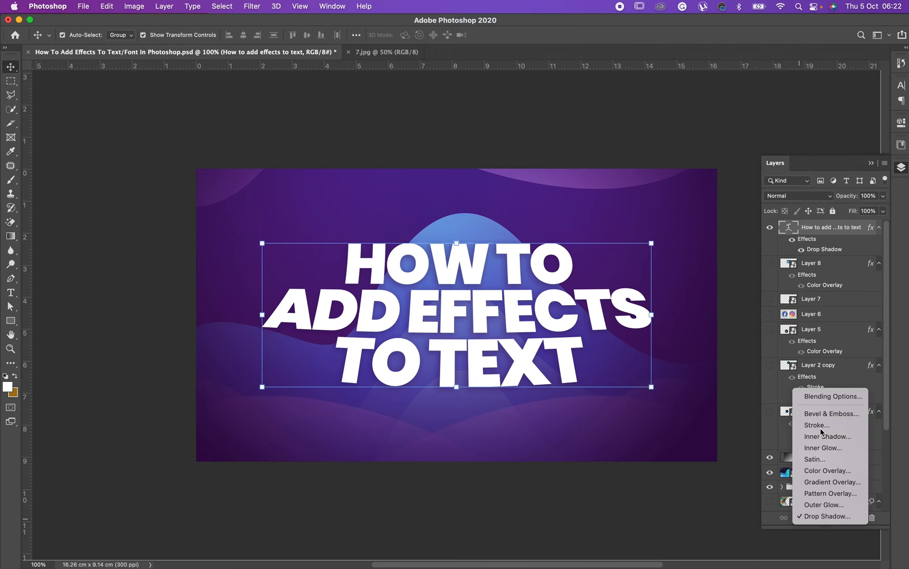
Add an 8 px outside Stroke effect to the headline and move the dialog aside.
click(816, 425)
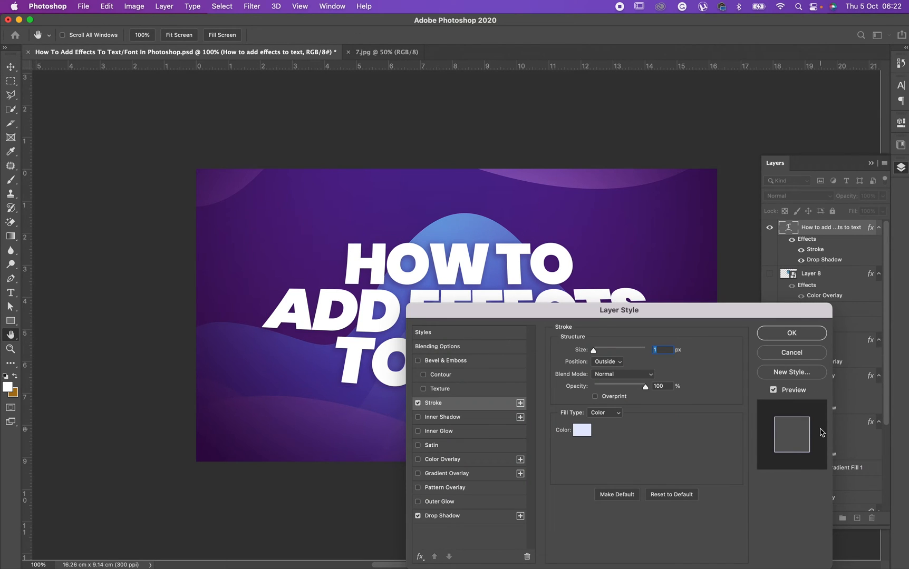
mouse_move(820, 431)
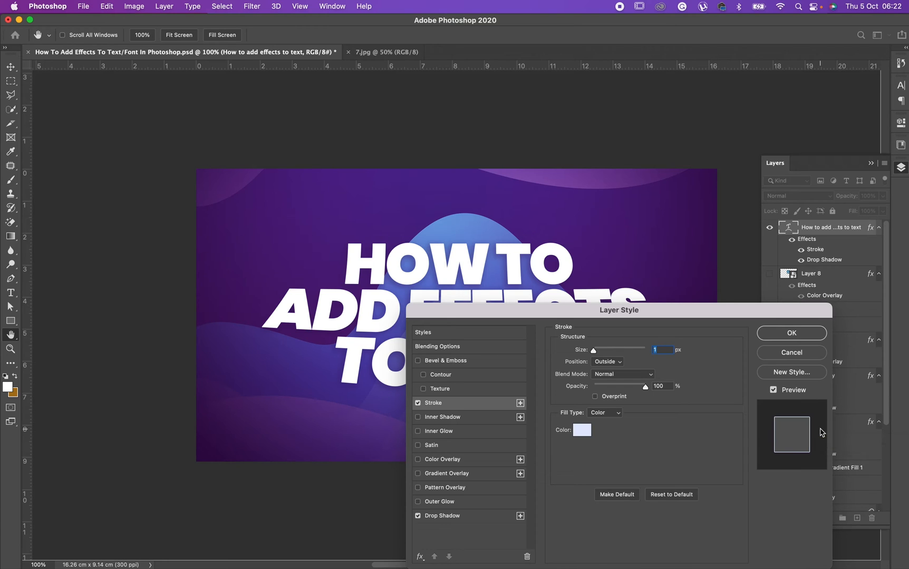
drag(619, 310, 753, 248)
text(8)
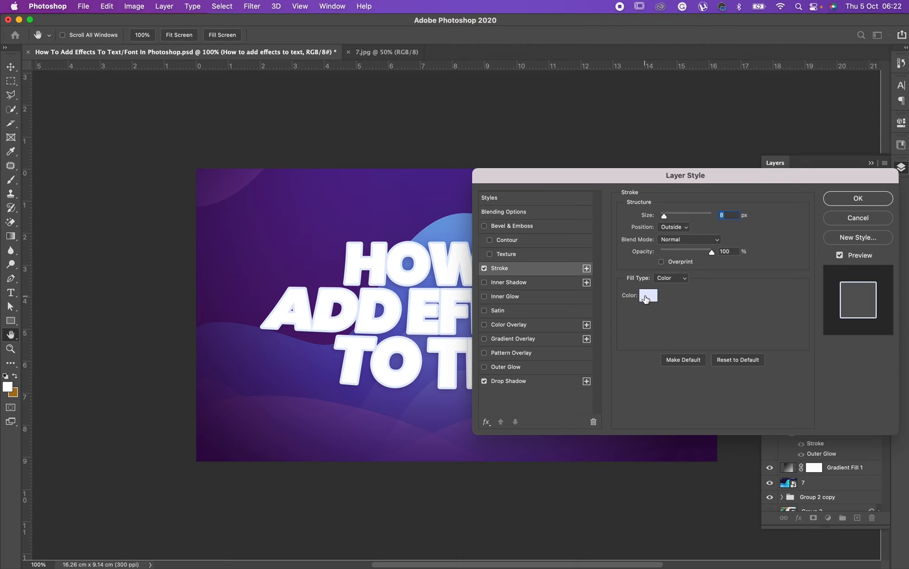
Change the stroke colour to light cyan in the Color Picker.
click(647, 296)
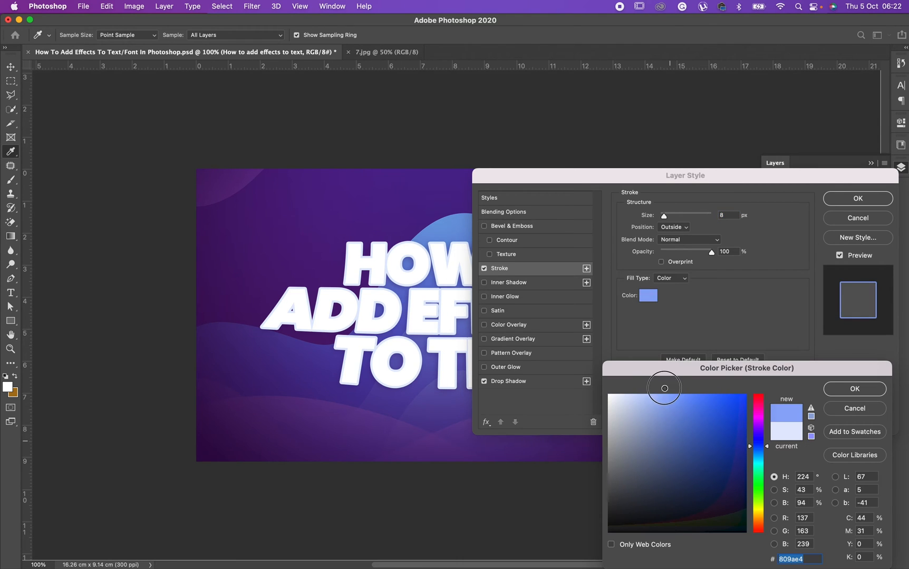
click(760, 419)
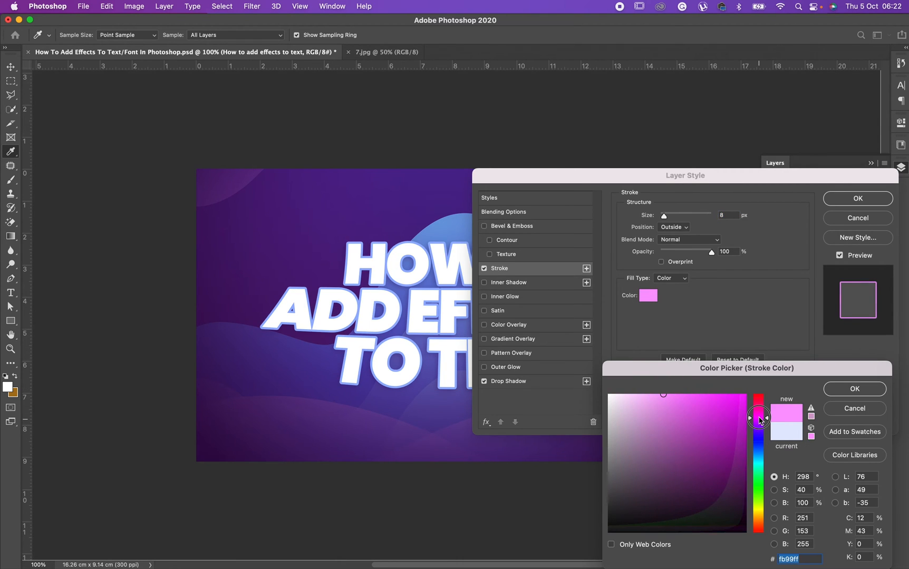
click(708, 415)
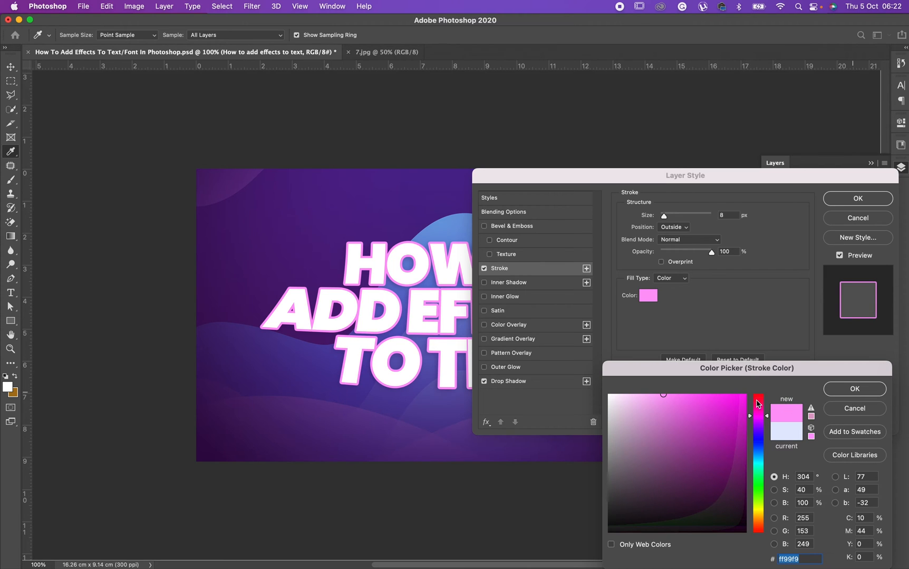
drag(757, 402, 758, 467)
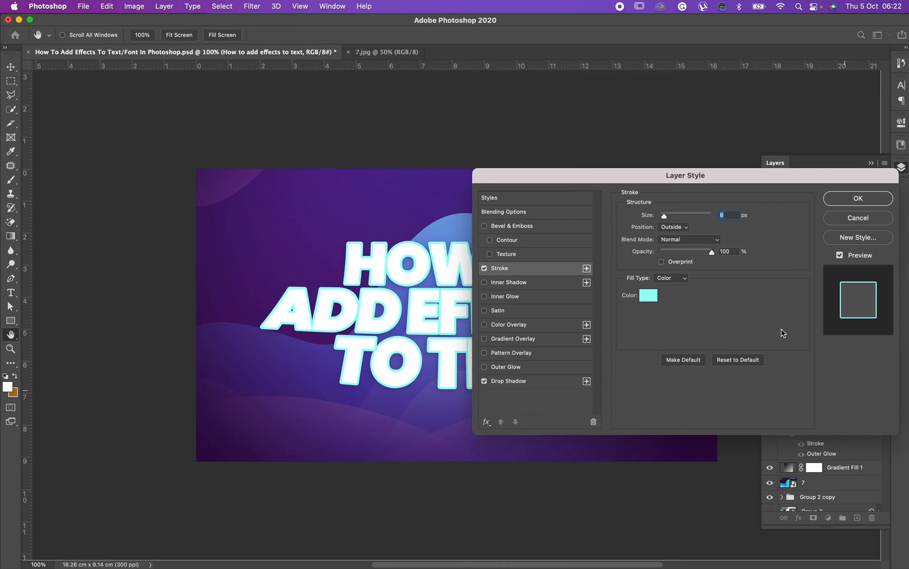
mouse_move(780, 267)
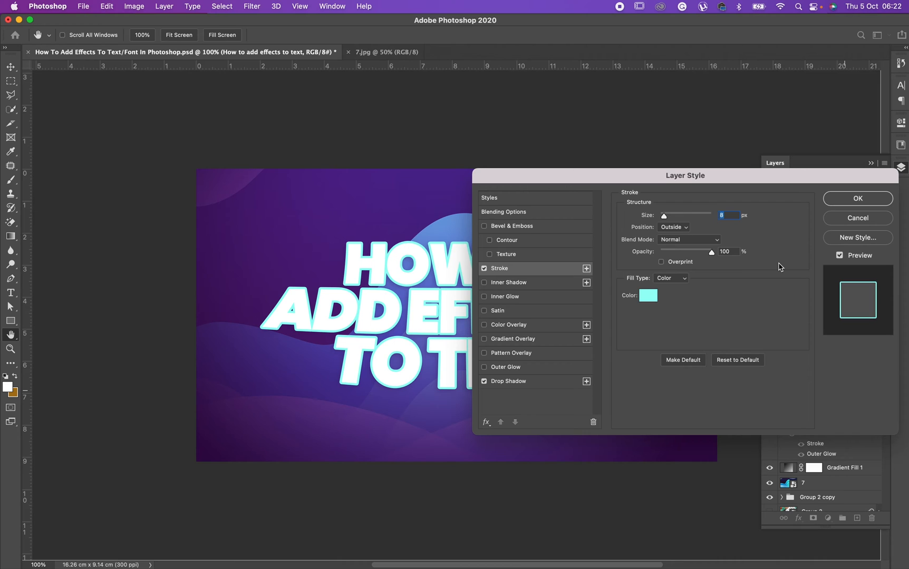
mouse_move(508, 411)
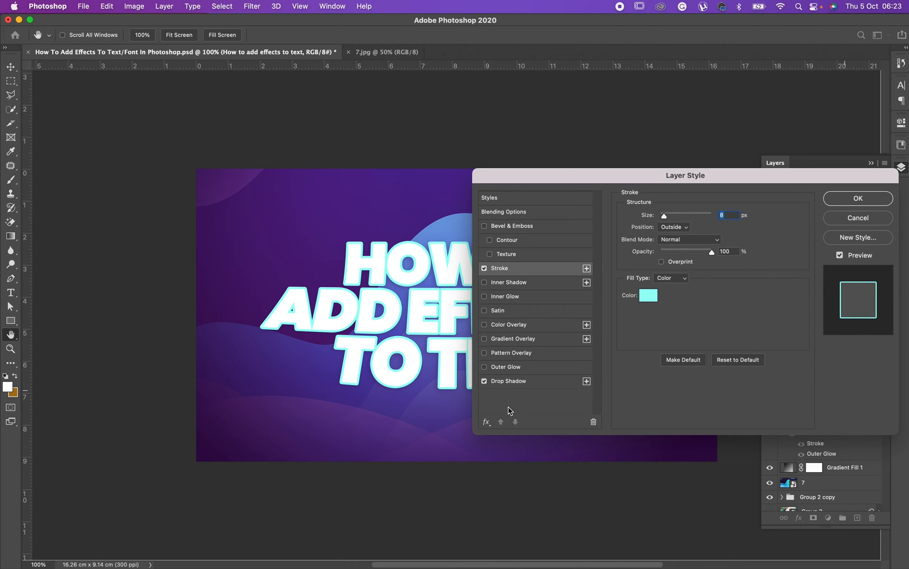
mouse_move(509, 356)
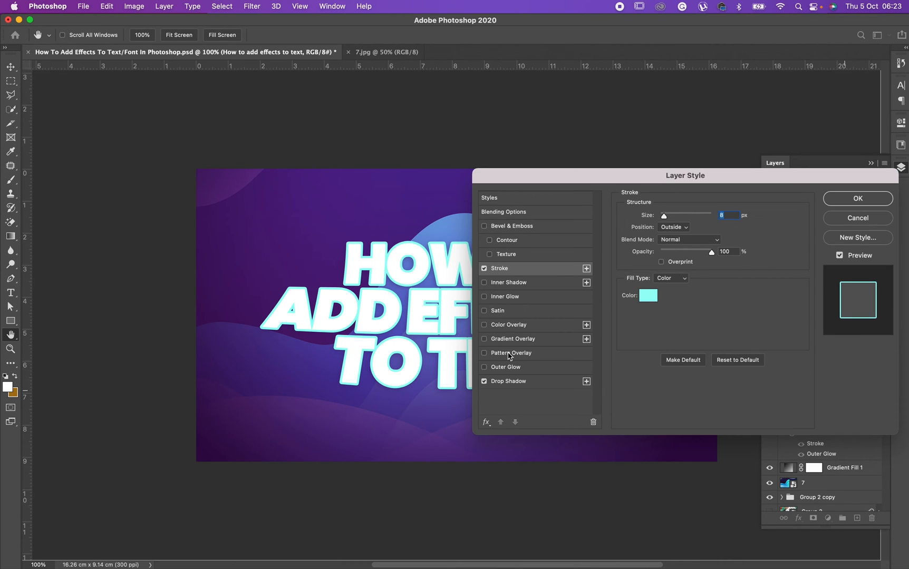
mouse_move(508, 353)
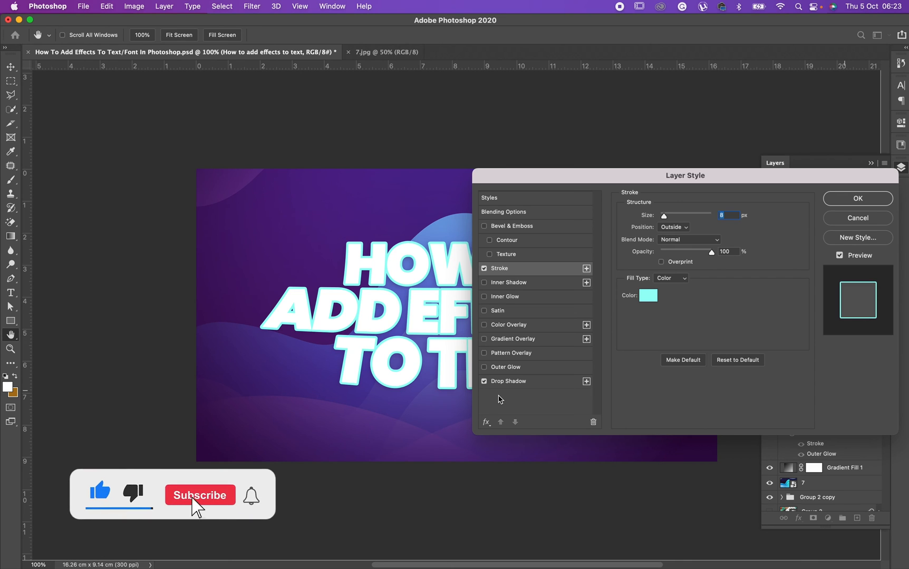
click(199, 494)
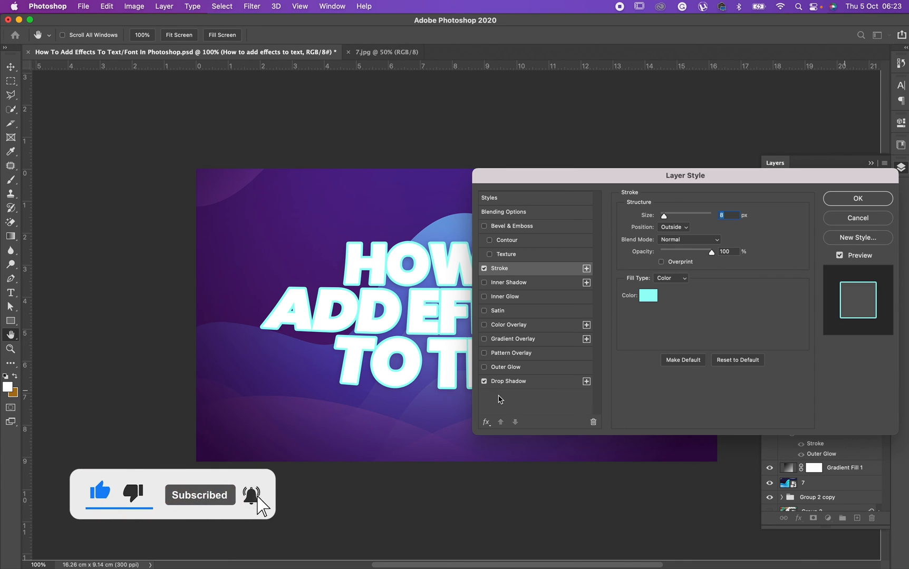